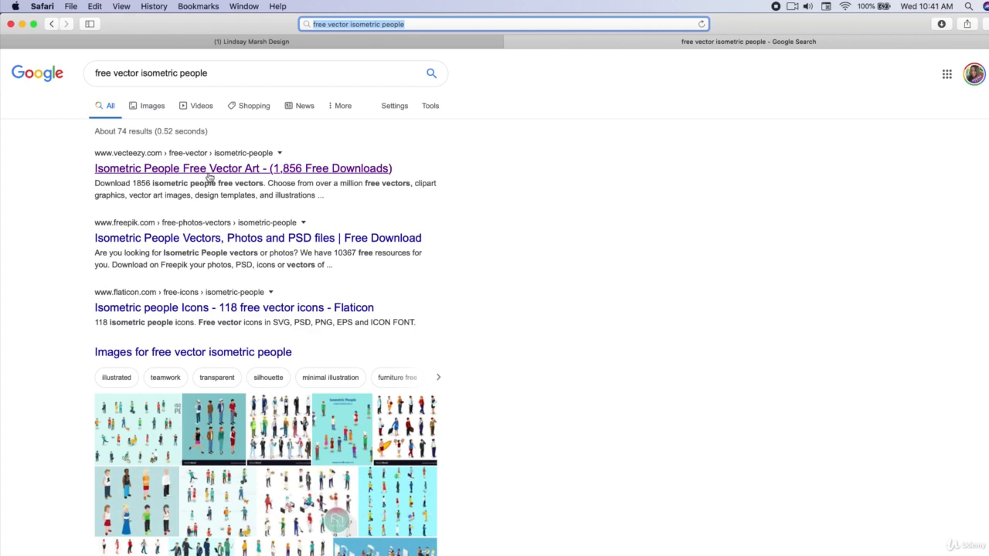
# Step: Browse Vecteezy's isometric people vectors and download the free teamwork concept illustration
pyautogui.click(243, 168)
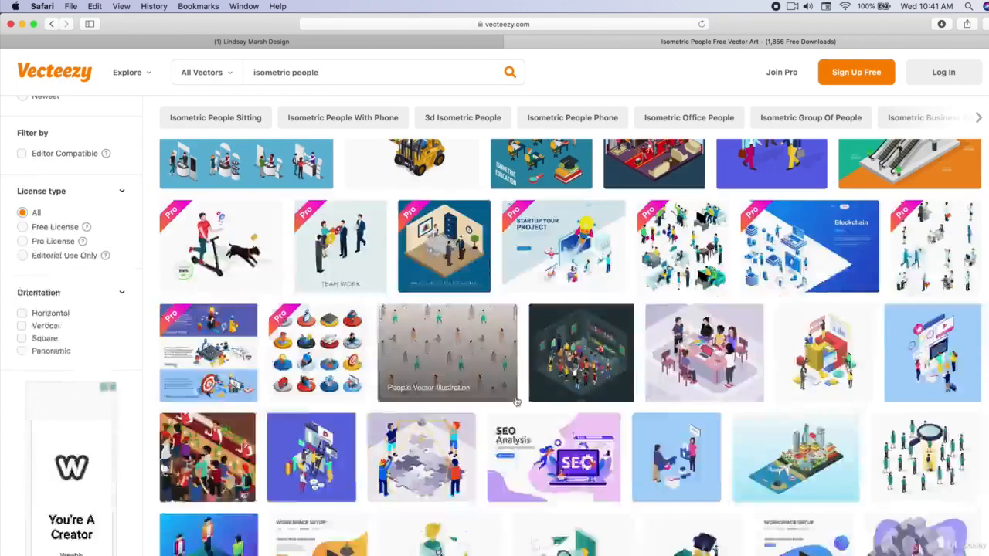
pyautogui.scroll(-3)
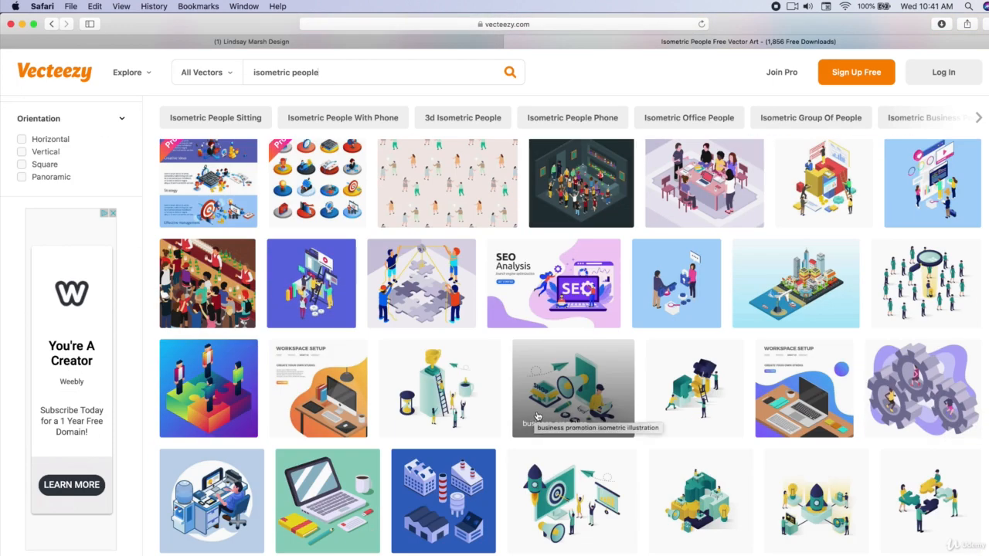
pyautogui.moveTo(694, 406)
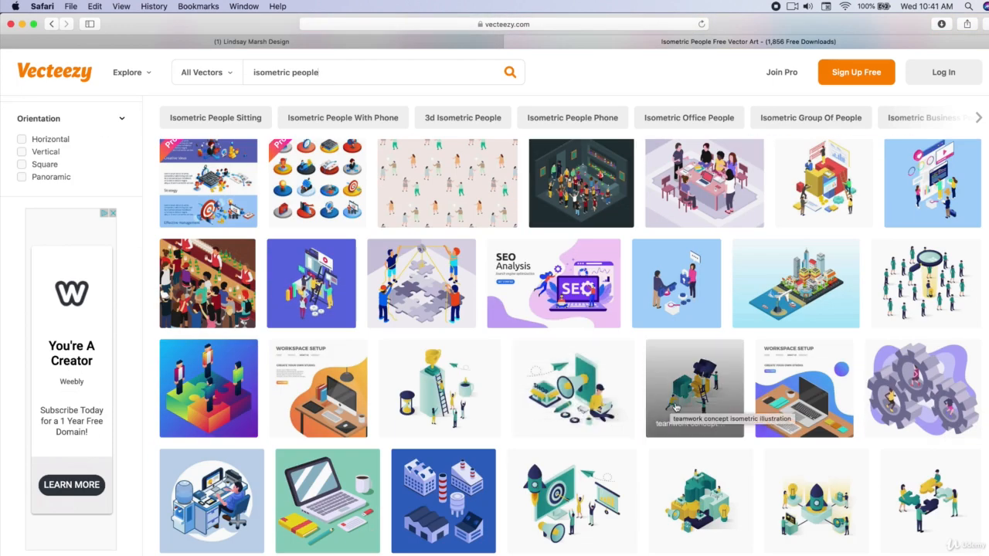
pyautogui.scroll(-3)
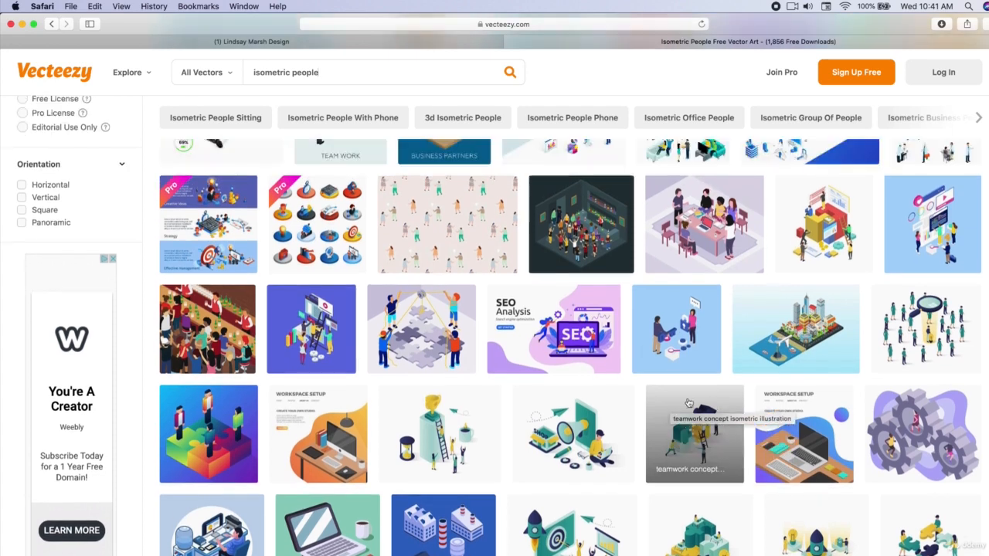
pyautogui.scroll(-3)
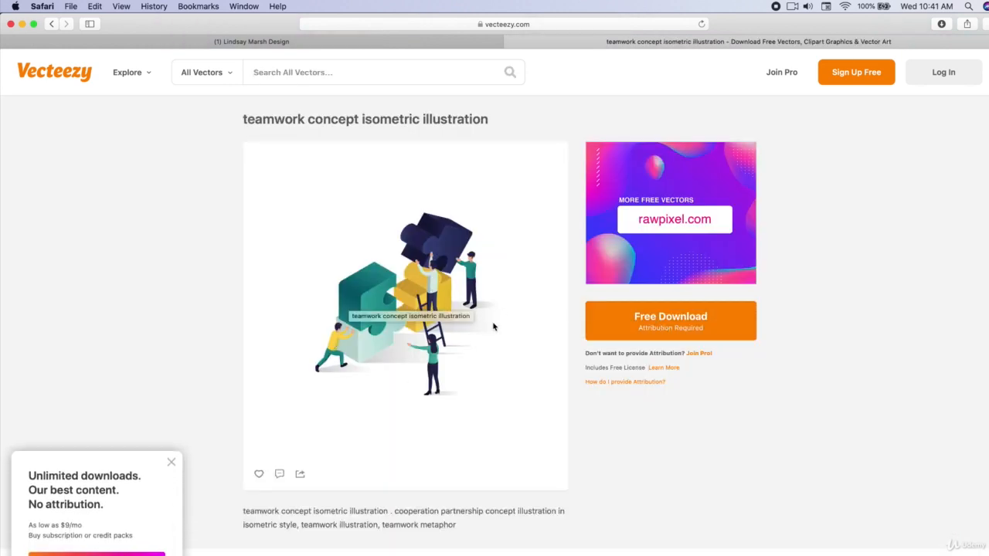
pyautogui.click(670, 321)
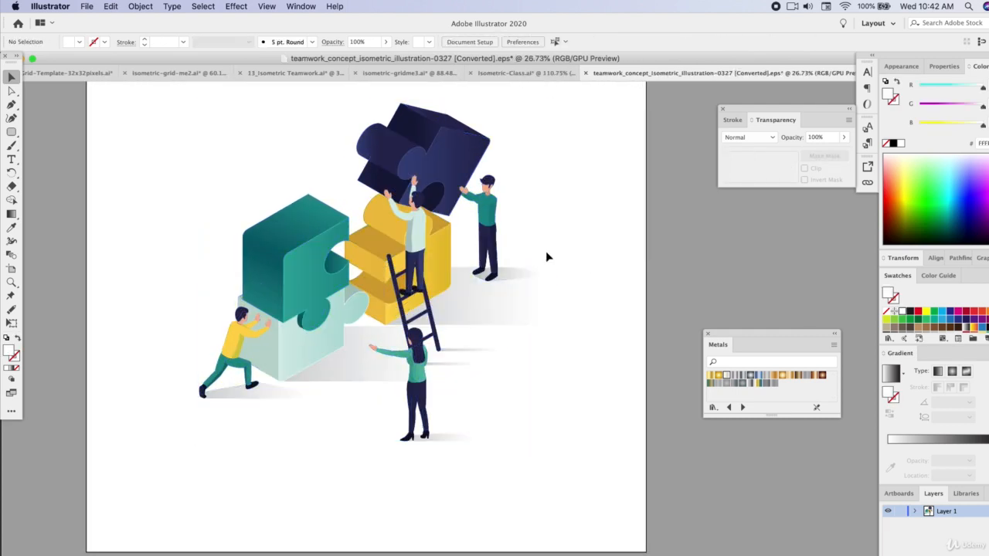
# Step: Select the reaching woman figure in the teamwork EPS for copying into Isometric-Class.ai
pyautogui.click(421, 386)
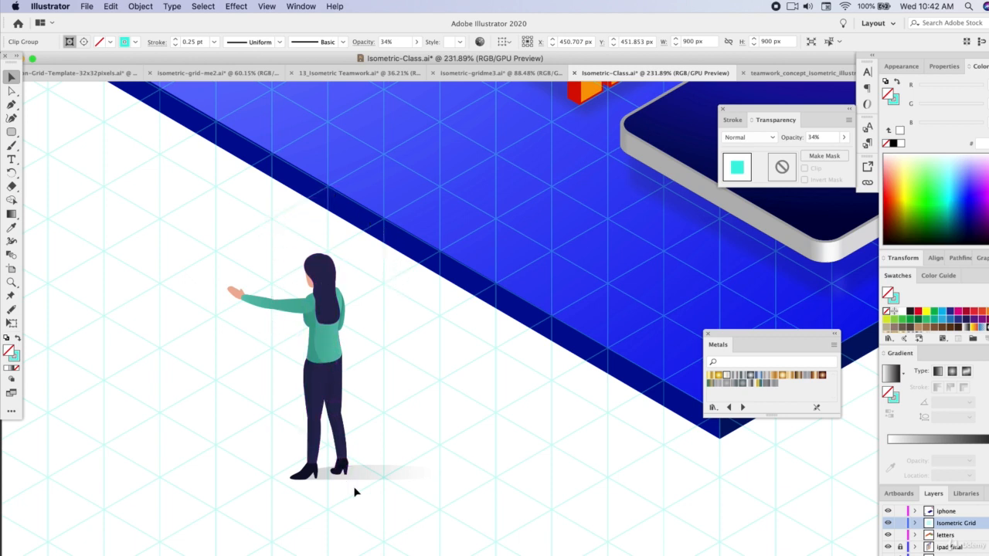
pyautogui.moveTo(388, 443)
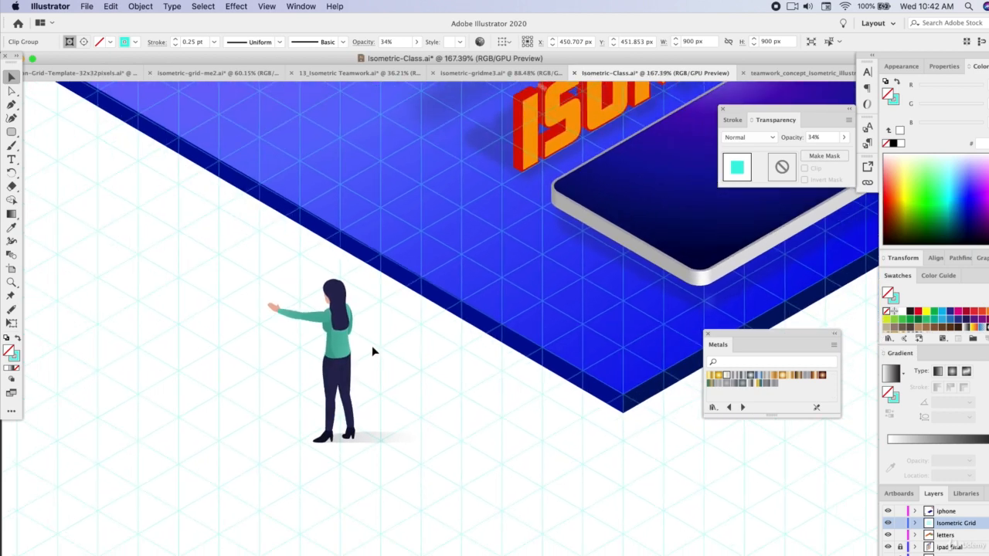
# Step: Move the scaled-down woman onto the blue platform in front of the app panel
pyautogui.moveTo(374, 352); pyautogui.dragTo(560, 290)
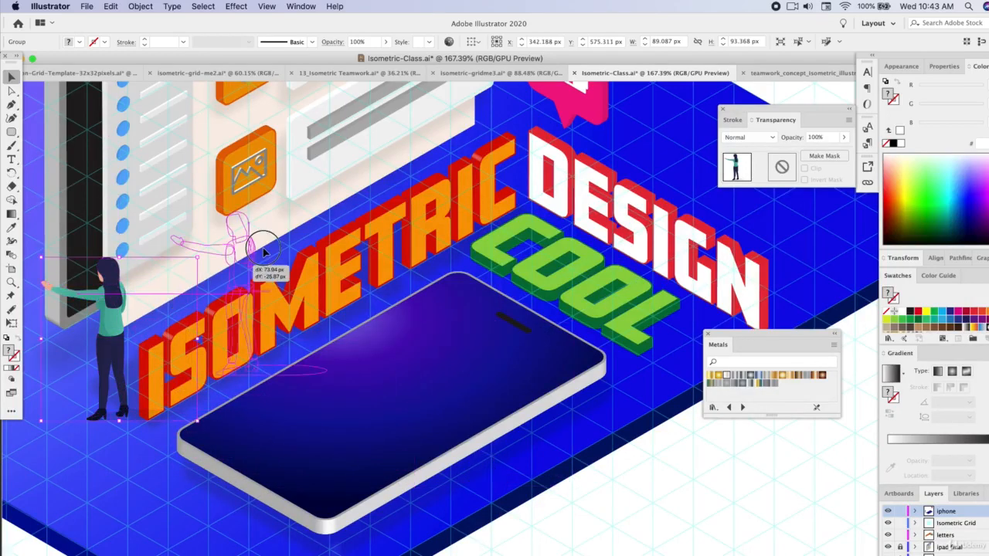
pyautogui.moveTo(262, 252); pyautogui.dragTo(464, 328)
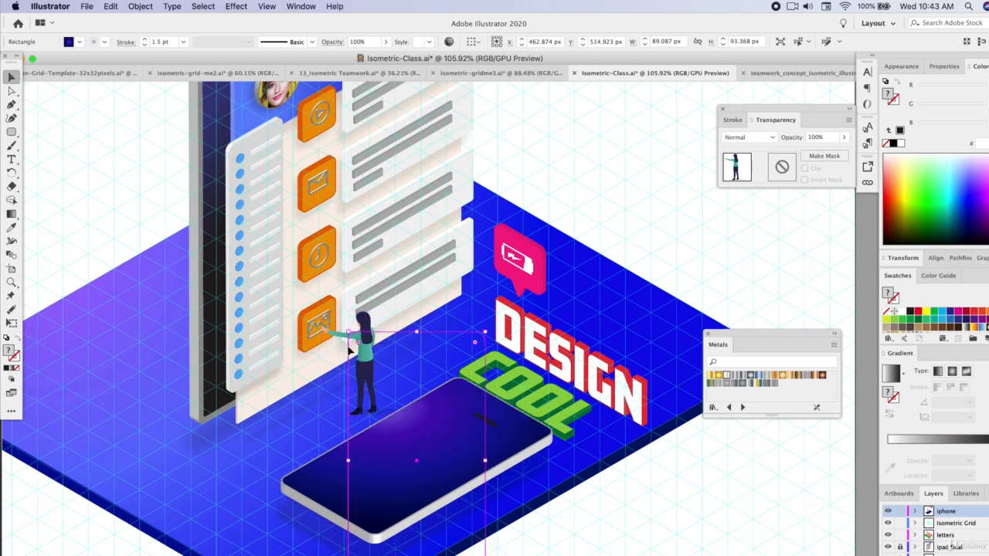
# Step: Direct-select the woman's teal shirt to recolour it orange from Swatches
pyautogui.moveTo(356, 348); pyautogui.dragTo(373, 339)
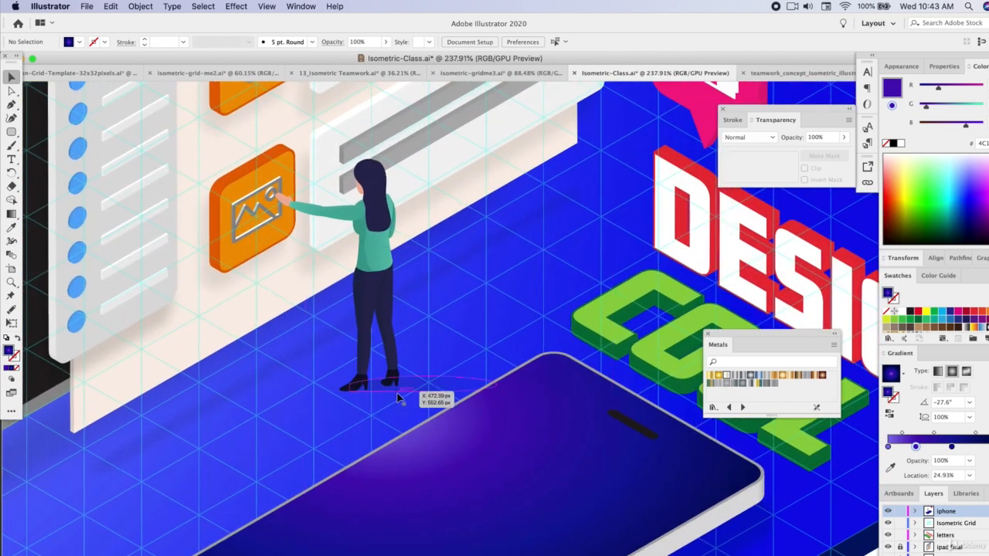
pyautogui.moveTo(413, 394)
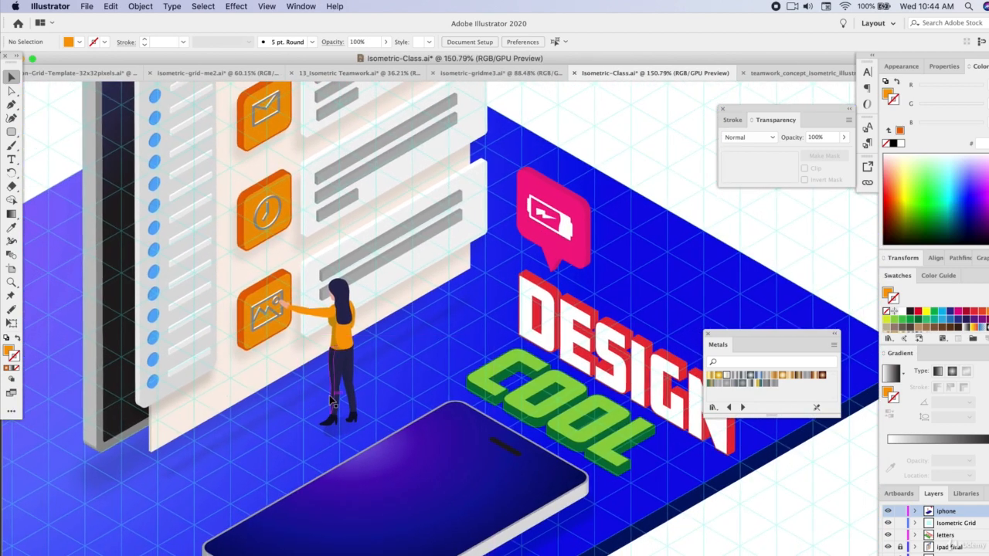
pyautogui.moveTo(340, 369)
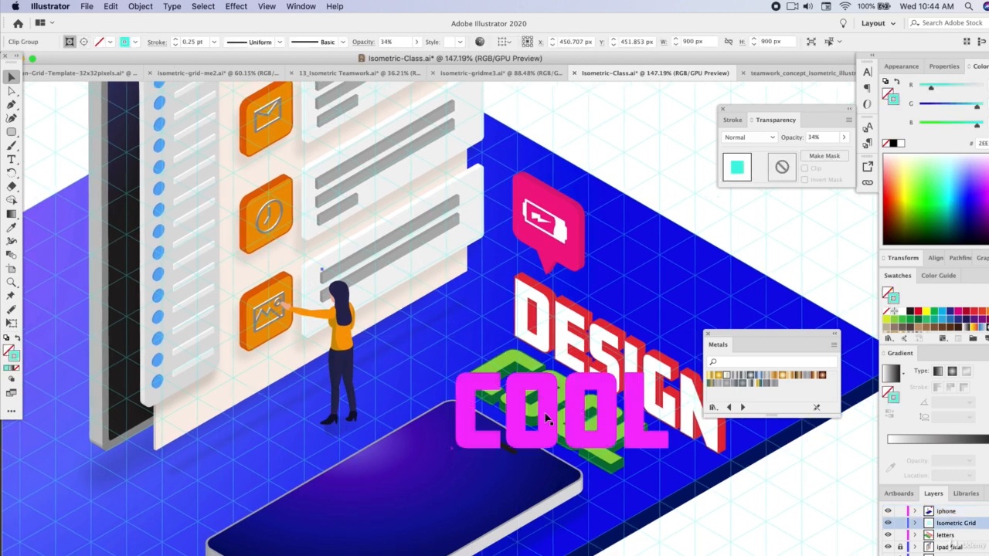
# Step: Select the ladder man in the teamwork EPS to bring him into the scene
pyautogui.click(548, 417)
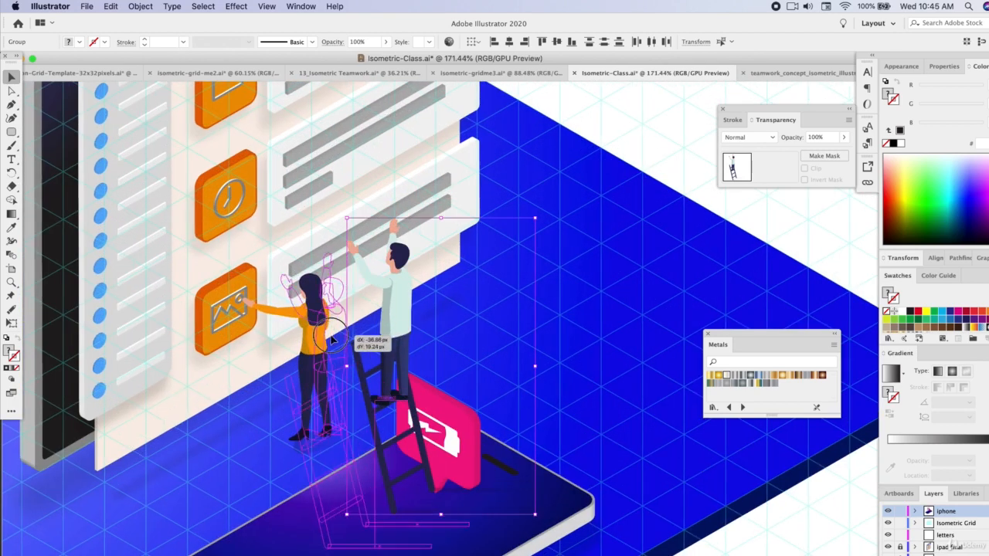
# Step: Move the ladder man right of the woman so he reaches the panel's text bars, then deselect
pyautogui.moveTo(333, 324); pyautogui.dragTo(491, 183)
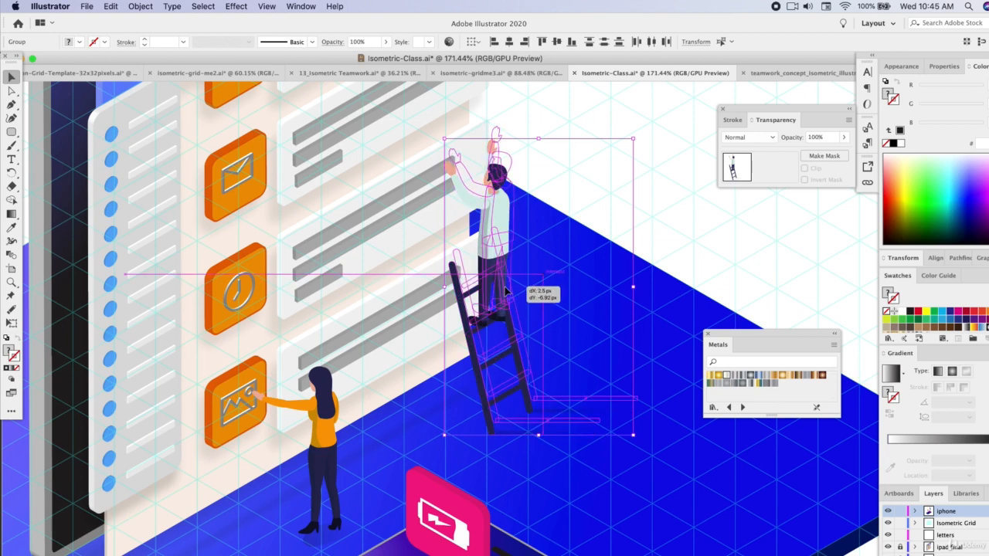
pyautogui.click(591, 518)
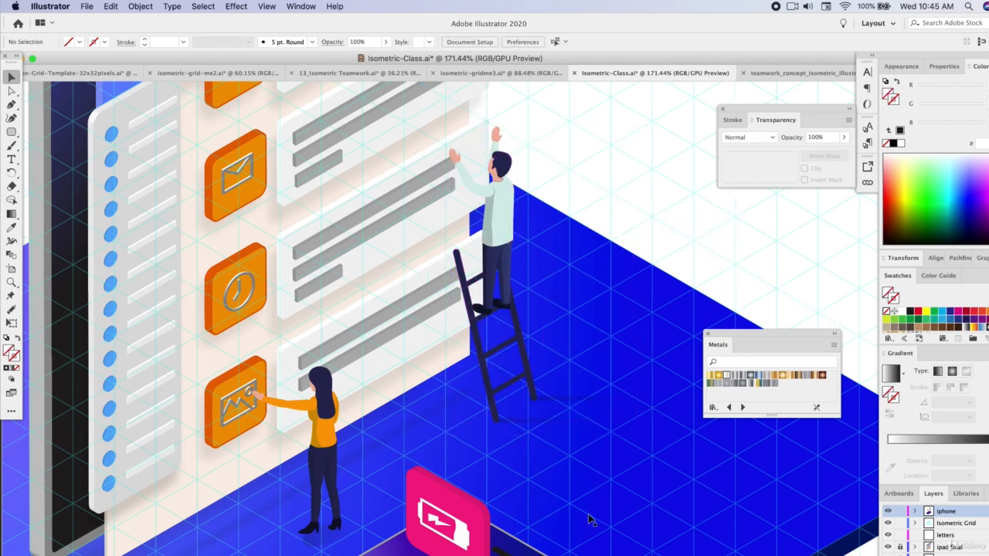